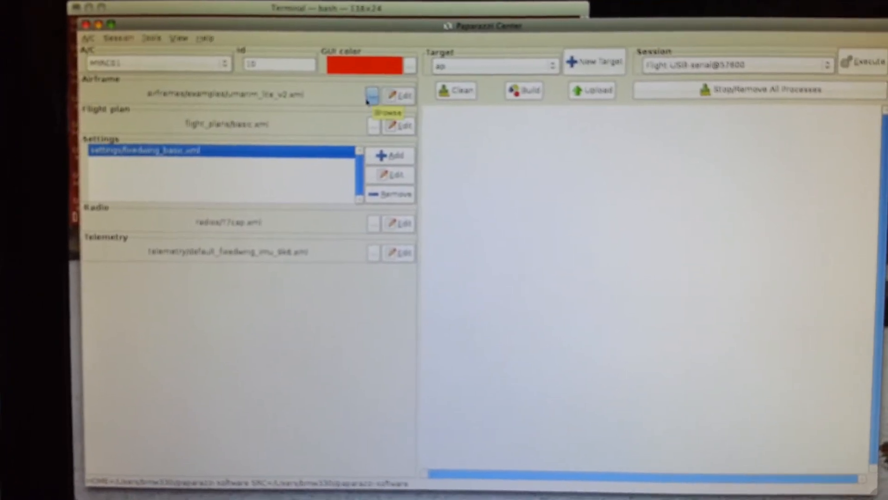
Step: Set MYAC01's airframe to the umarim_lite_v2 file from the examples folder
left_click(373, 94)
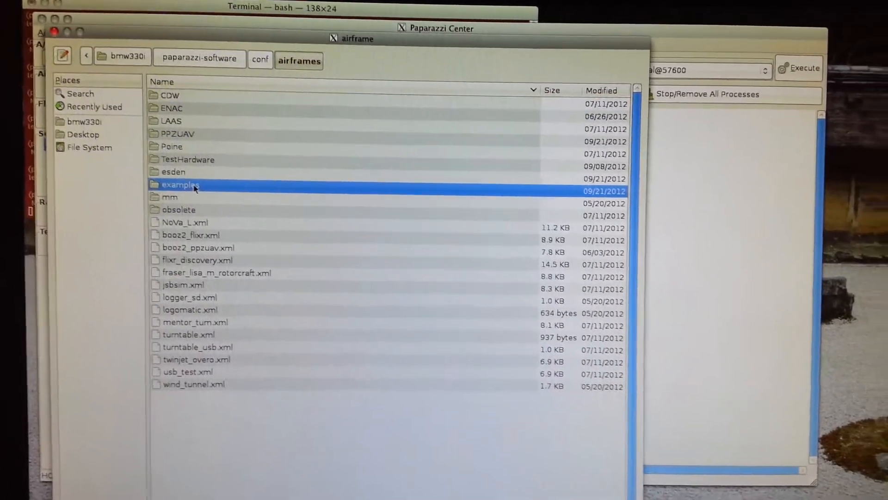
double_click(180, 185)
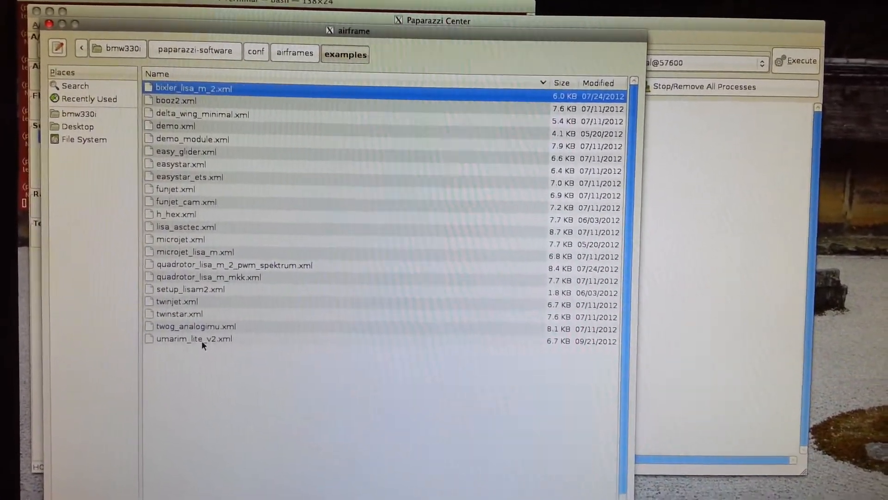
left_click(193, 332)
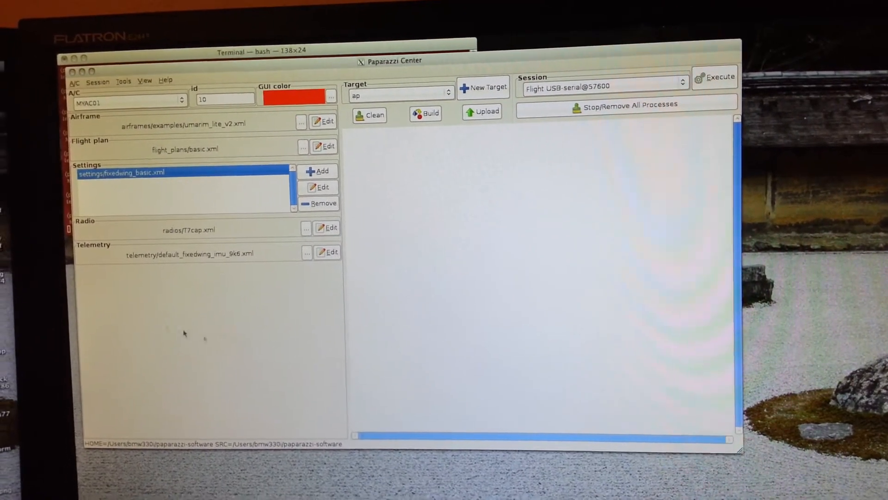
Step: Review the T7cap radio file's channel definitions, then close it
left_click(326, 227)
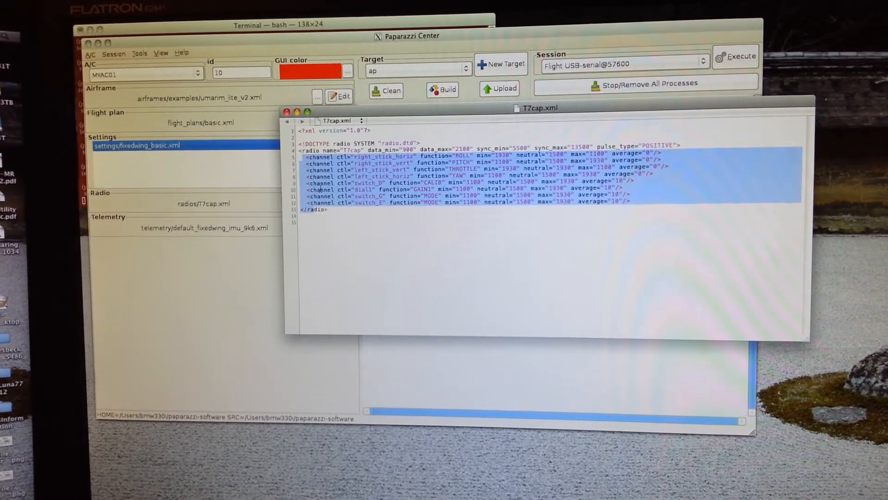
left_click(329, 210)
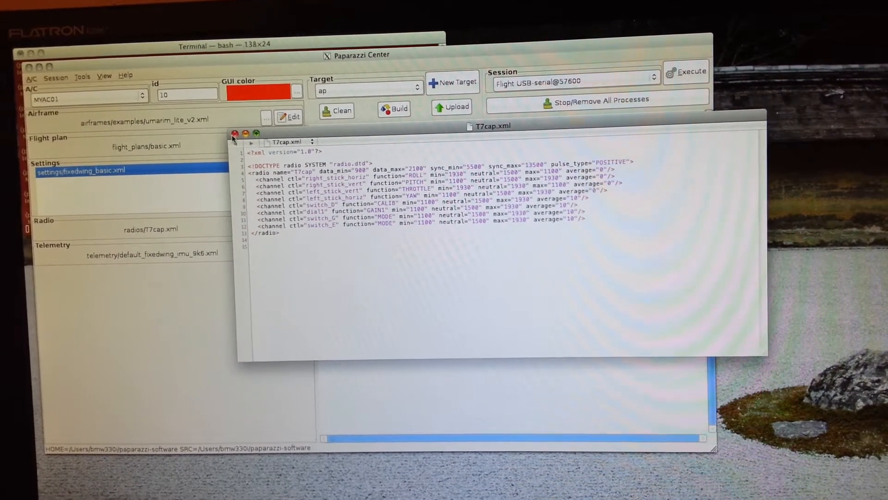
left_click(233, 133)
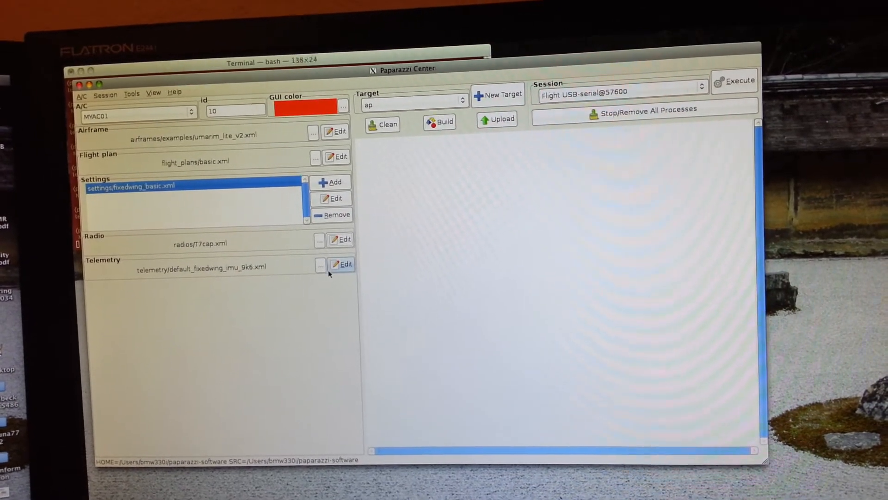
Step: Set telemetry to default_fixedwing_imu_9k6, choose session Flight USB-serial@57600, and open the airframe file
left_click(319, 264)
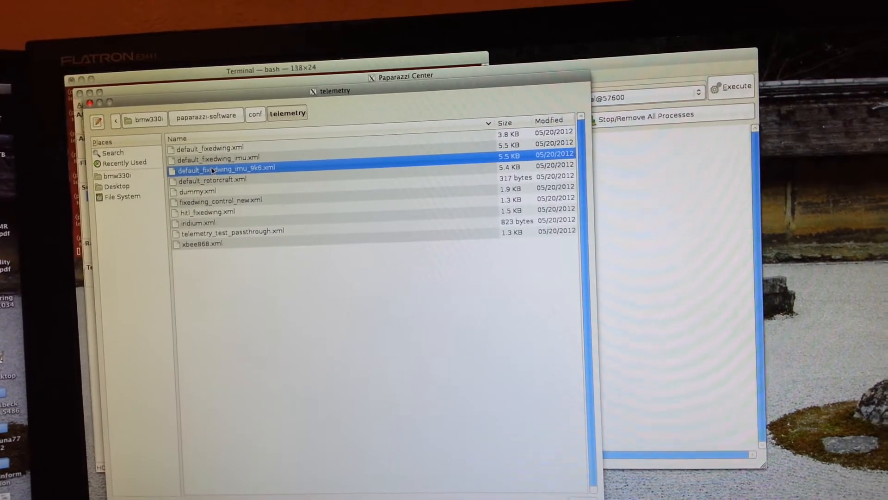
double_click(225, 169)
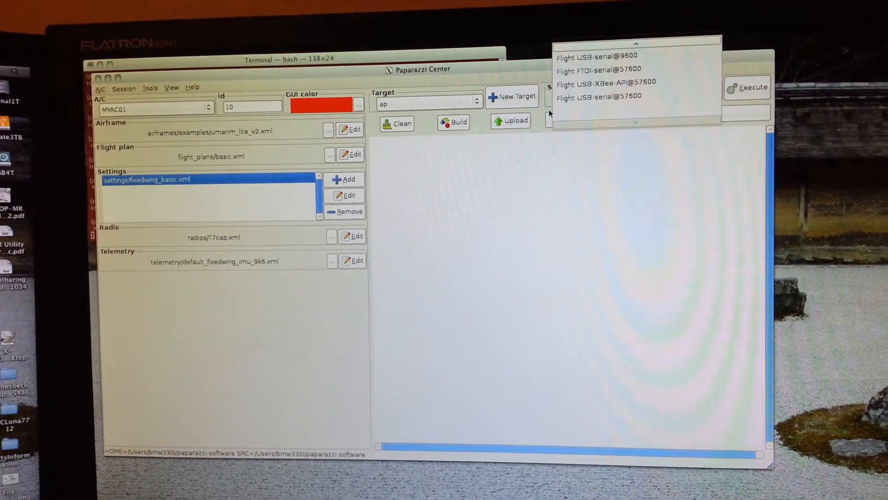
left_click(599, 97)
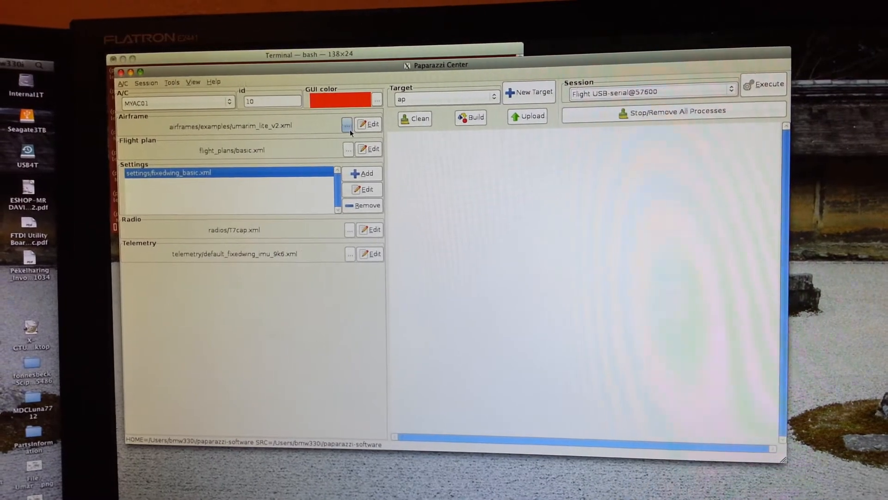
left_click(346, 124)
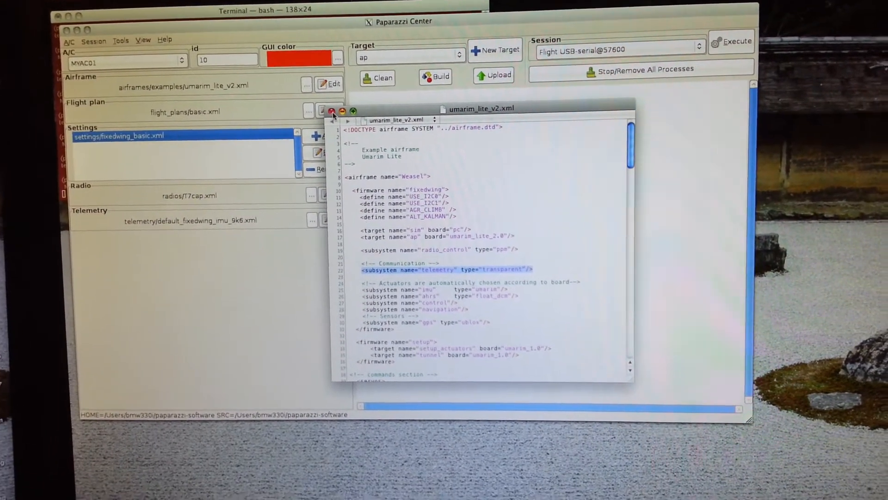
Step: Close the umarim_lite_v2.xml airframe viewer window
left_click(330, 111)
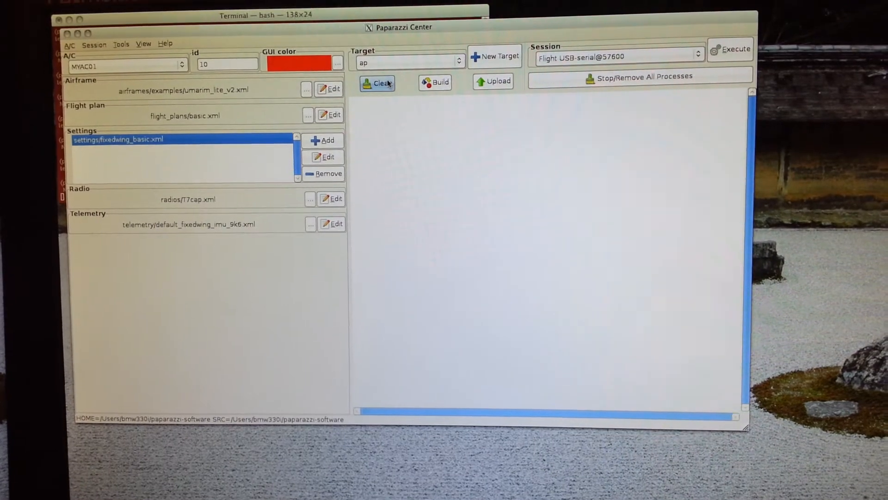
Step: Clean the old MYAC01 ap build and compile fresh autopilot firmware
left_click(378, 82)
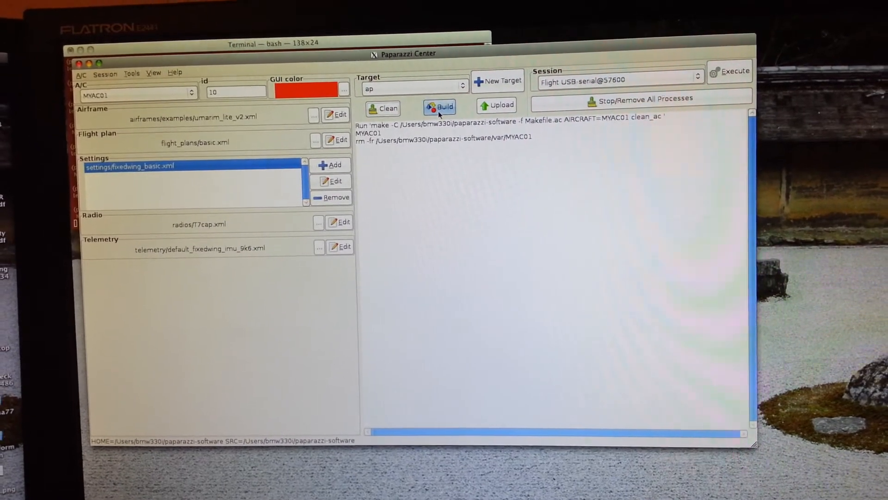
left_click(444, 103)
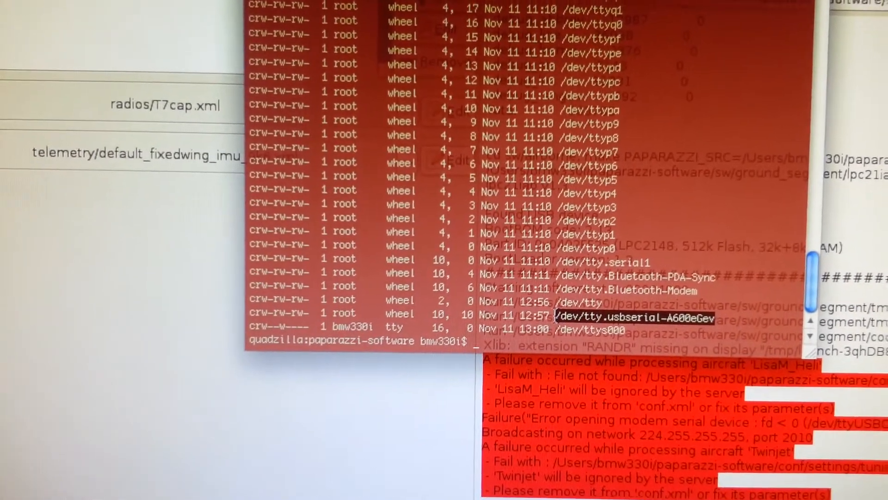
Step: Copy the autopilot's serial device name and run 'sudo ls -ltrh /var/log/' in Terminal
right_click(632, 318)
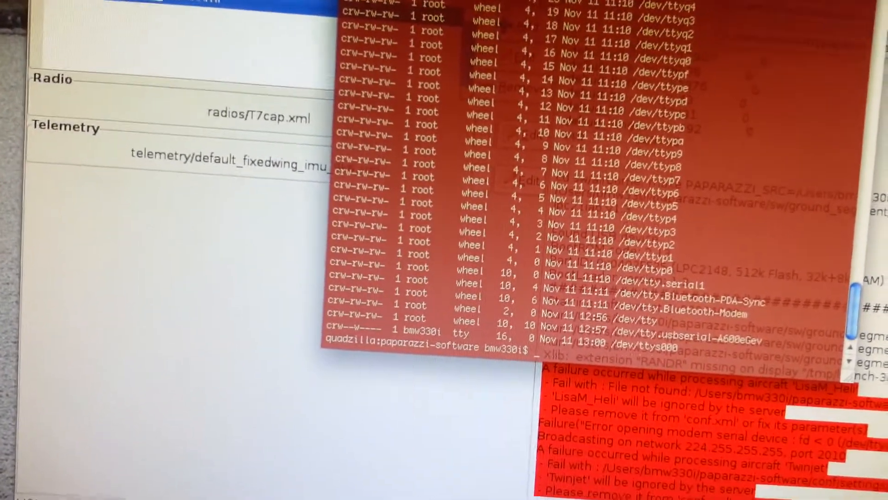
type("sudo ls -ltrh /var/log/")
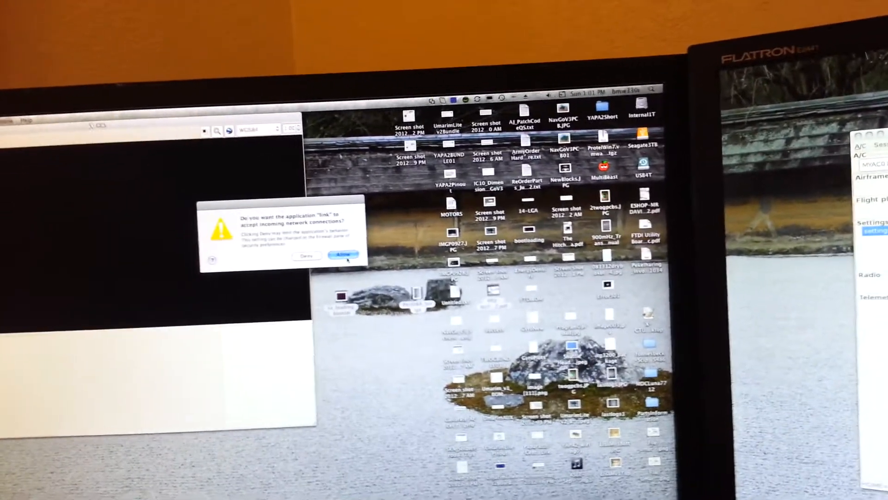
Step: Allow the 'link' application to accept incoming network connections
left_click(341, 256)
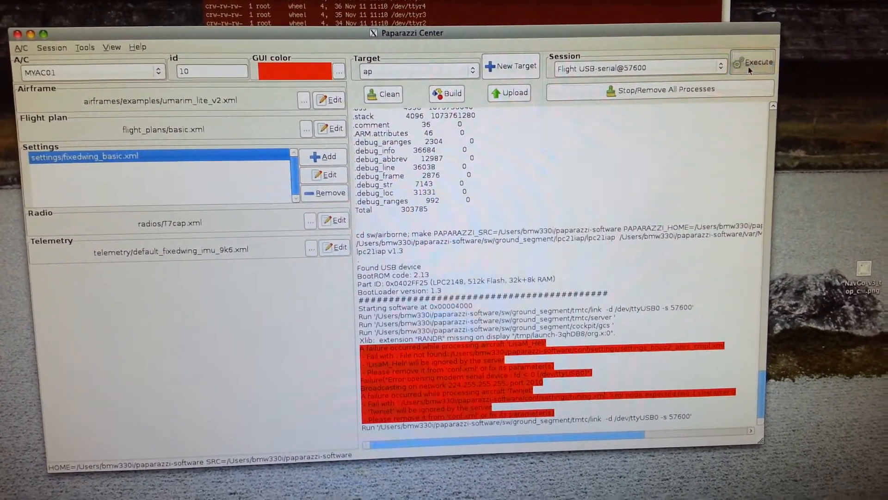
Step: Execute the Flight USB-serial@57600 session to open the MYAC01 ground station
left_click(757, 62)
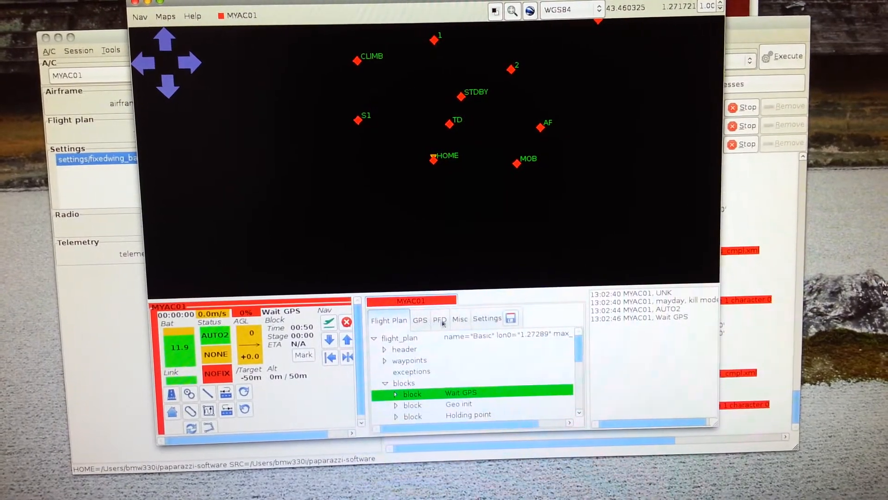
Step: Switch the GCS notebook panel to the PFD attitude display
left_click(440, 320)
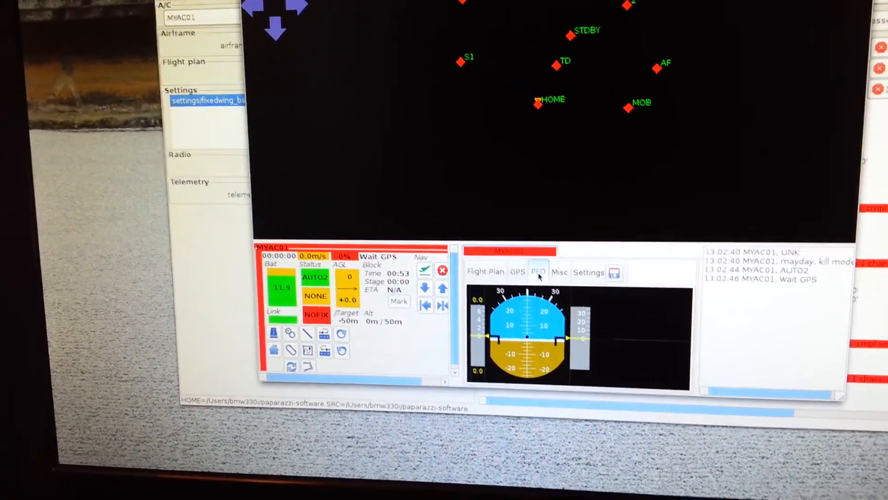